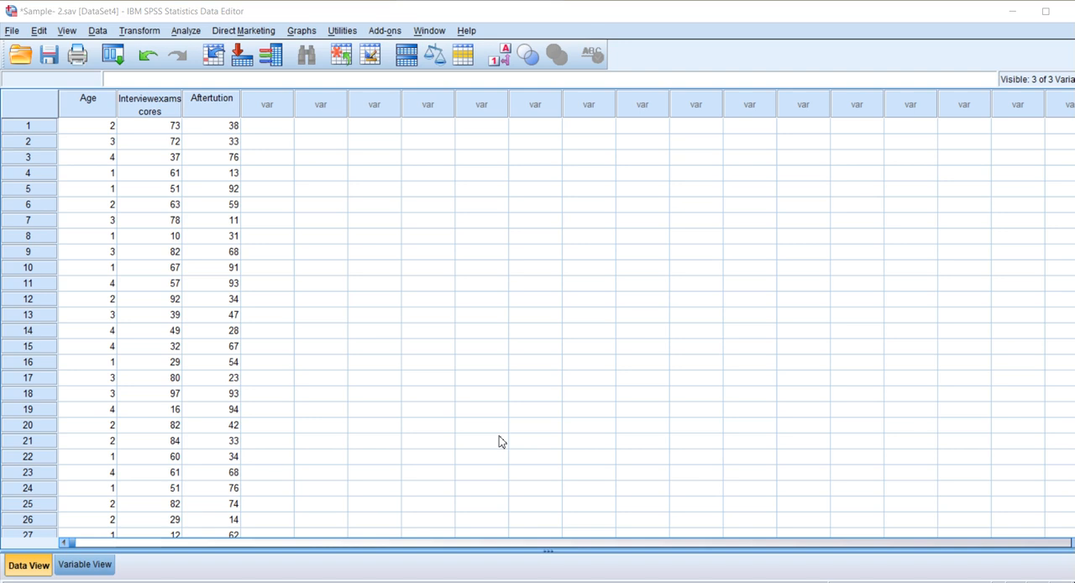
pyautogui.moveTo(170, 141)
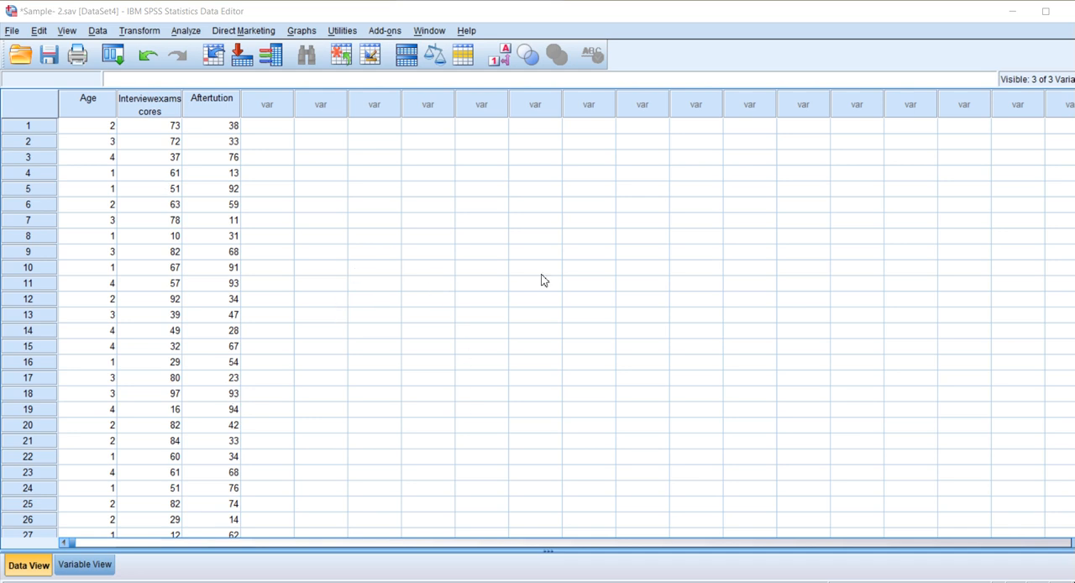
pyautogui.moveTo(400, 316)
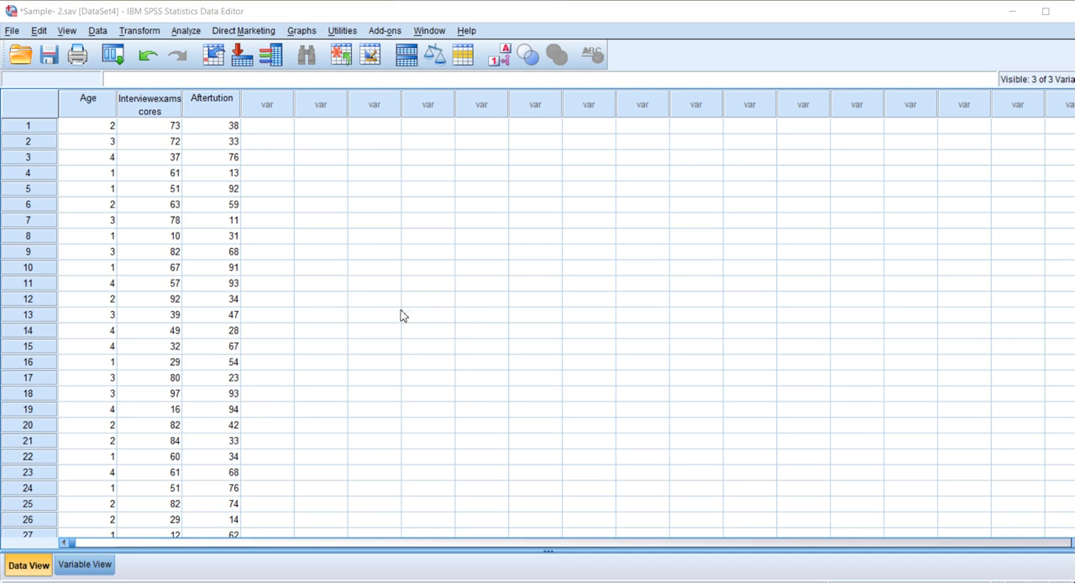
pyautogui.moveTo(255, 338)
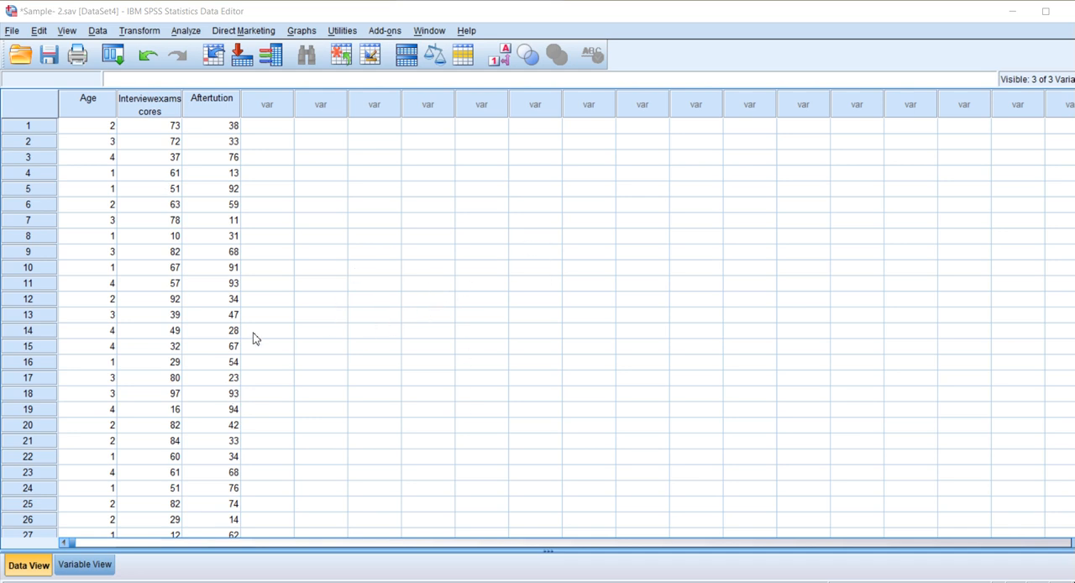
pyautogui.moveTo(154, 153)
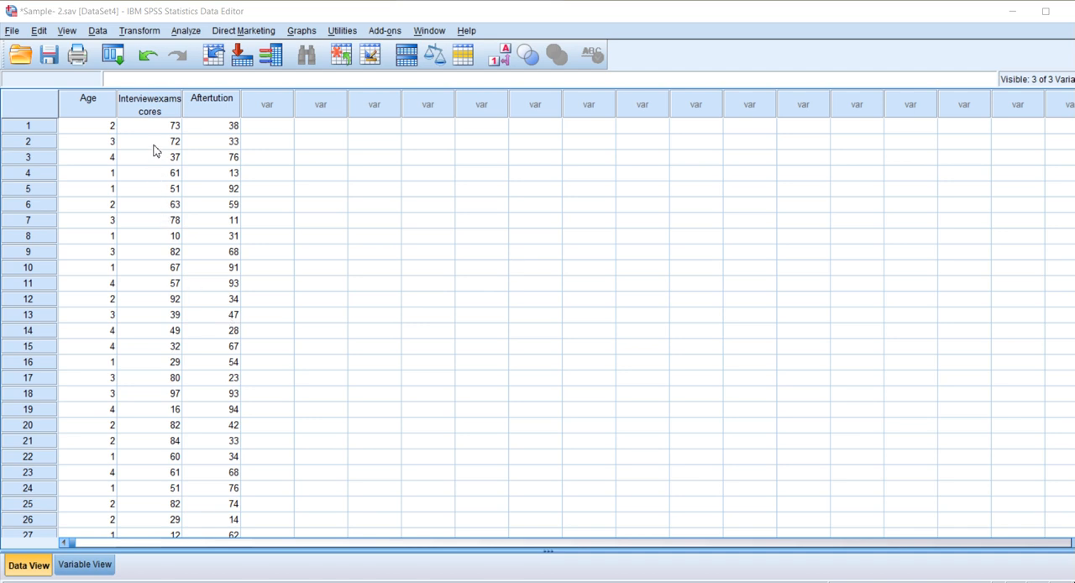
pyautogui.moveTo(181, 34)
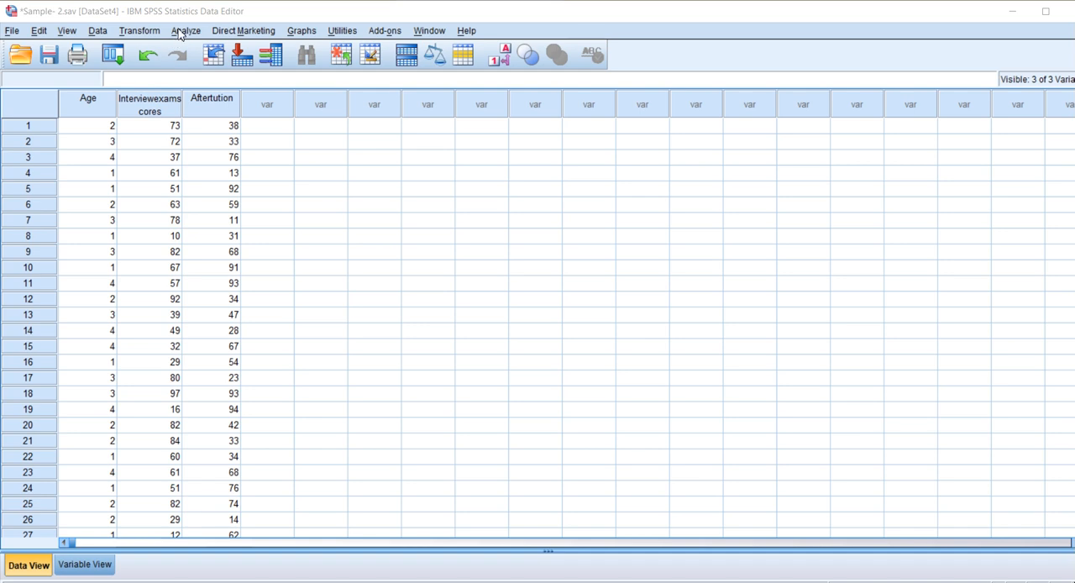
# Start a Univariate general linear model analysis from the Analyze menu.
pyautogui.click(185, 30)
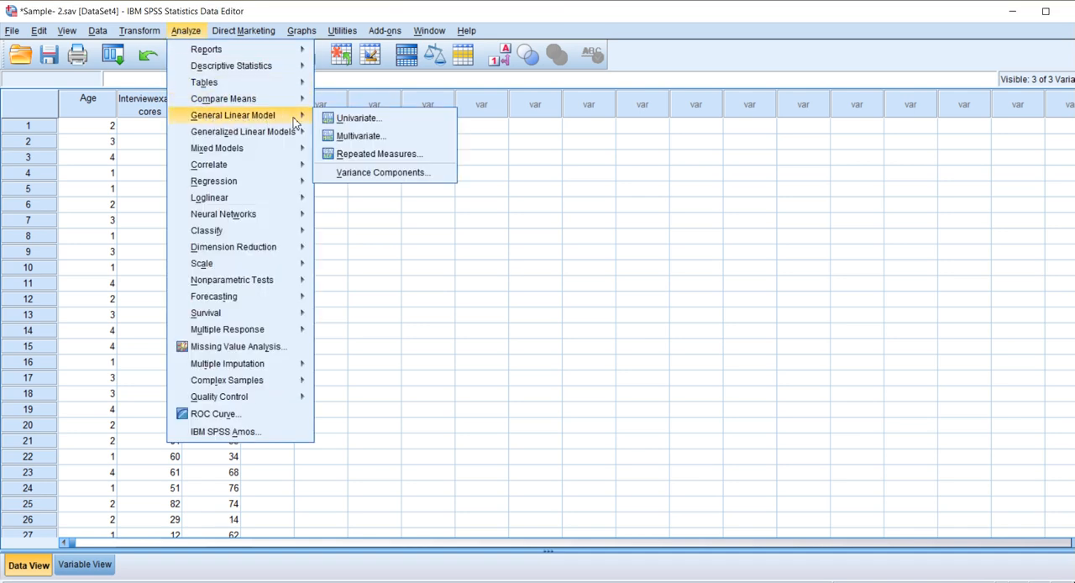
pyautogui.moveTo(356, 117)
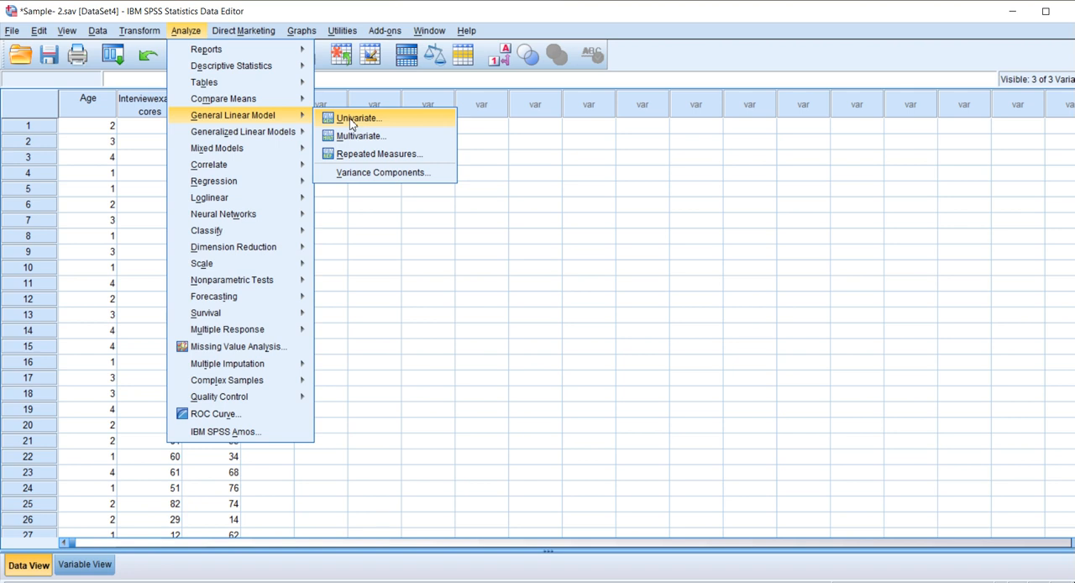
pyautogui.click(360, 118)
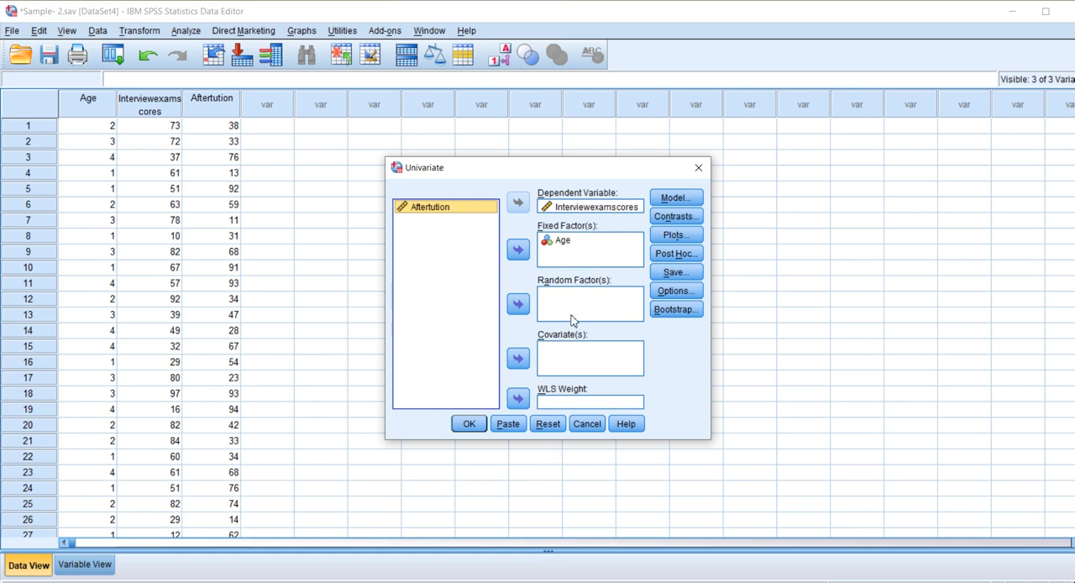
pyautogui.moveTo(534, 323)
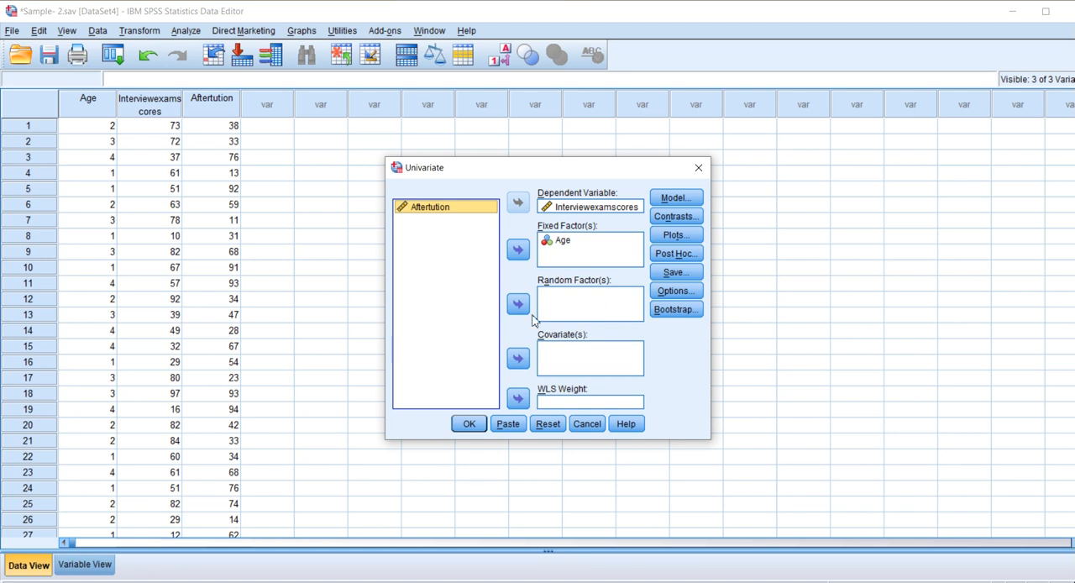
# Request descriptive statistics, effect size estimates, homogeneity tests and Age means in the ANOVA options.
pyautogui.click(557, 240)
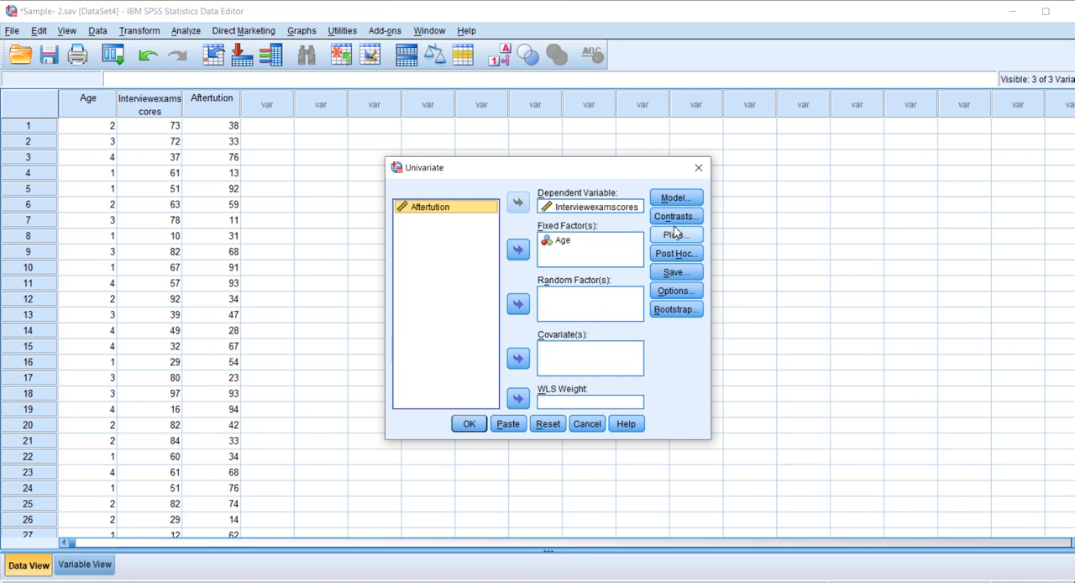
pyautogui.moveTo(676, 254)
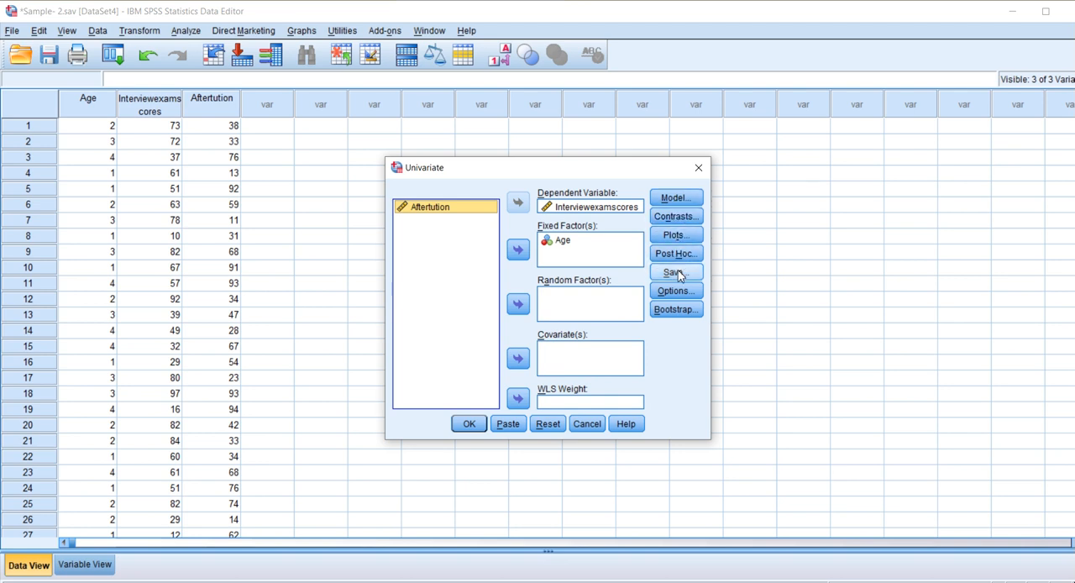
pyautogui.click(676, 289)
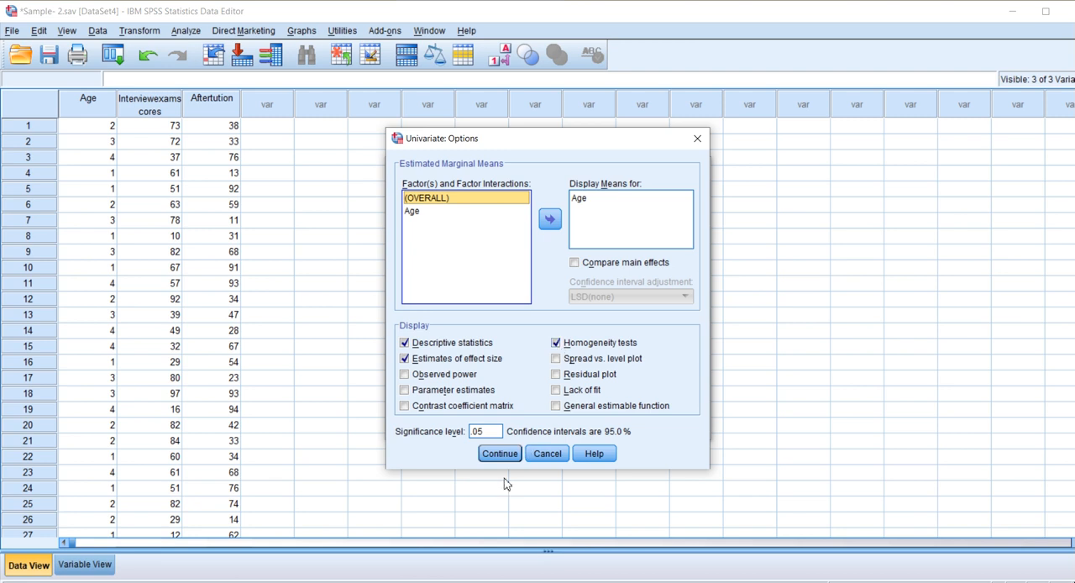
pyautogui.click(499, 453)
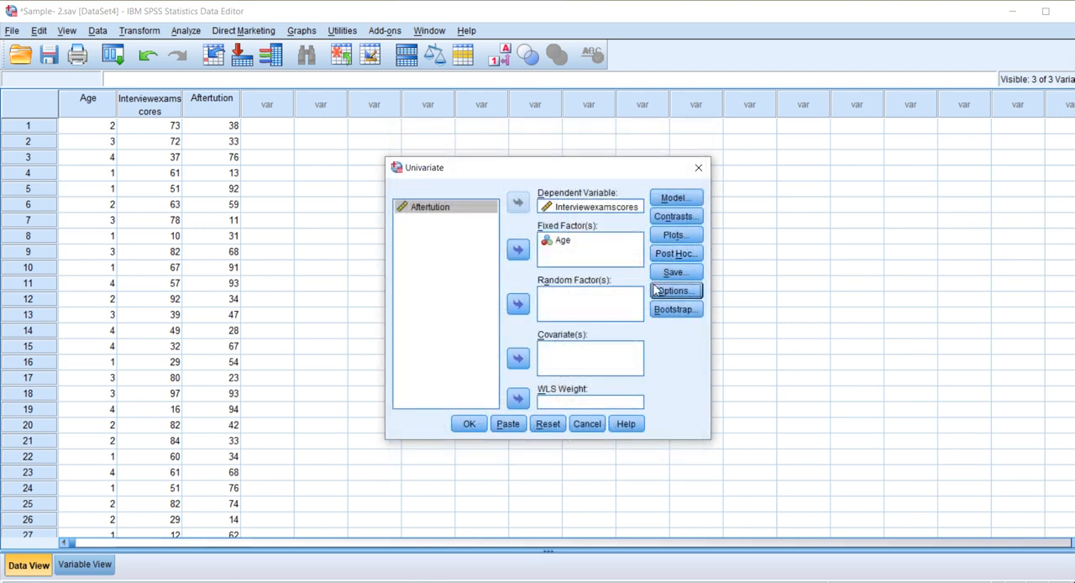
pyautogui.moveTo(676, 309)
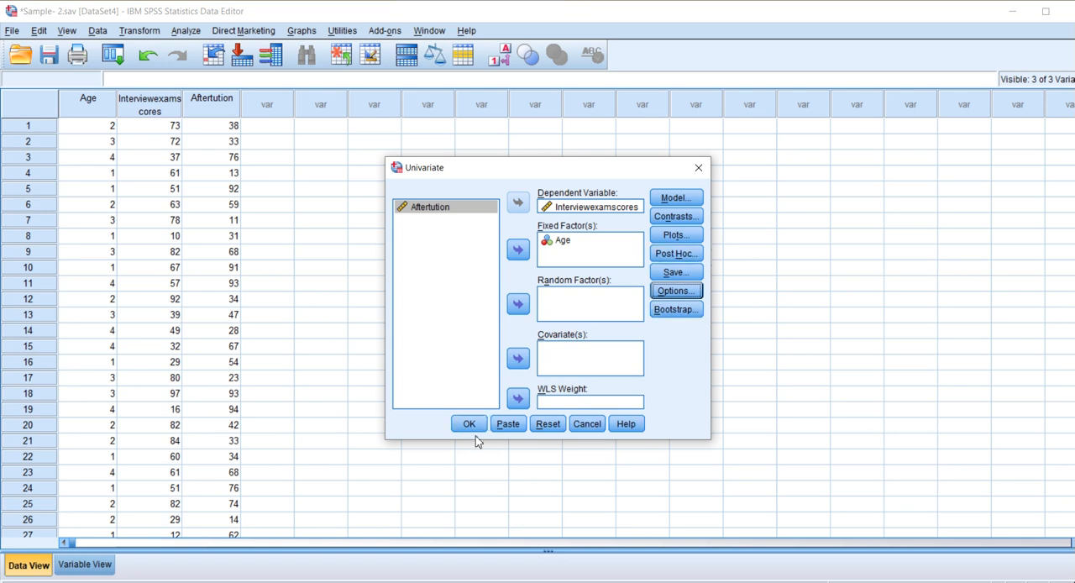
# Run the ANOVA and move the output down to Levene's test of equality of error variances.
pyautogui.click(469, 423)
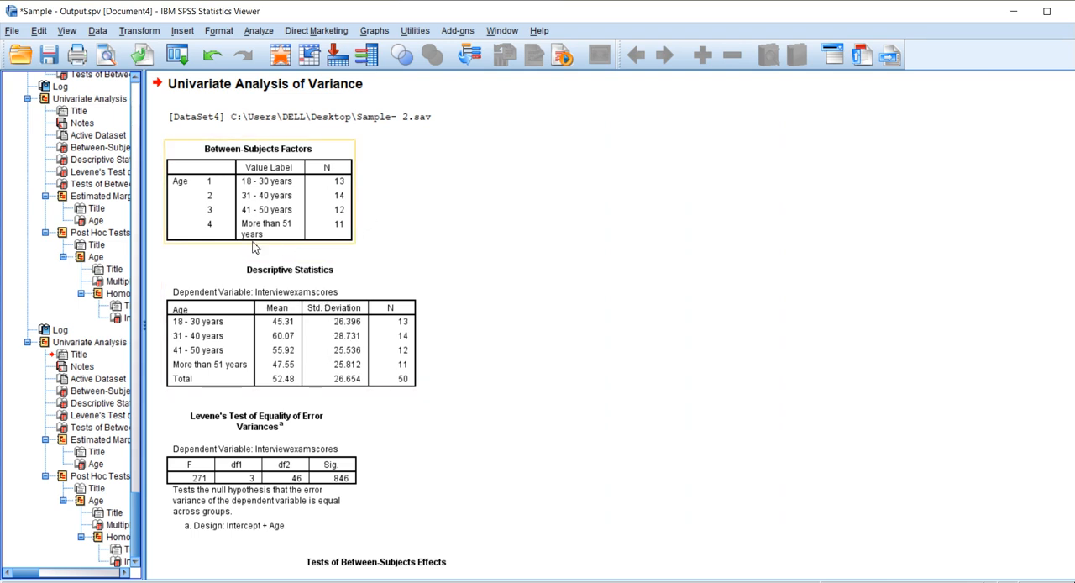
pyautogui.scroll(-3)
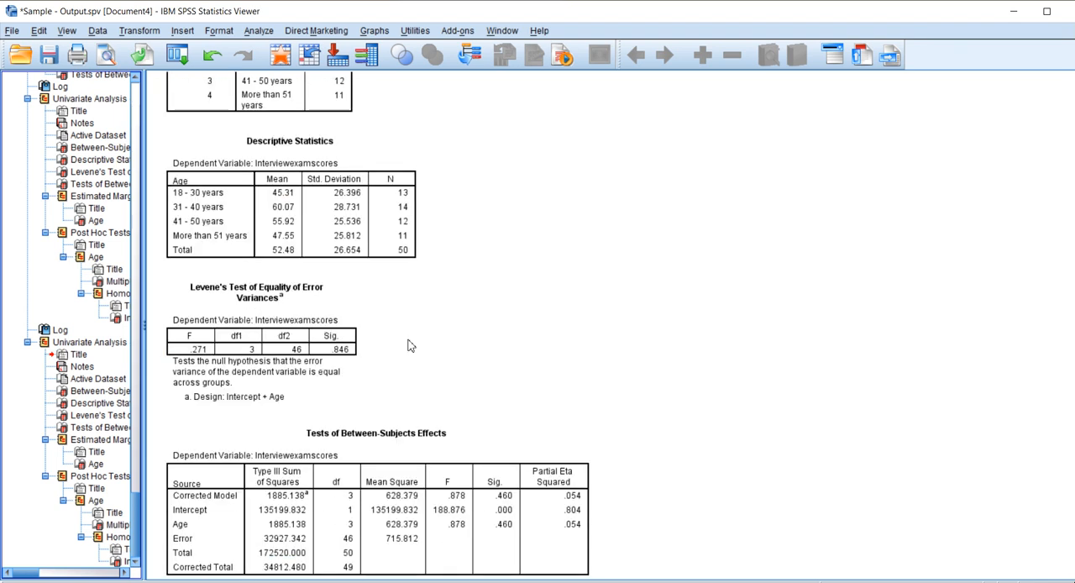
pyautogui.moveTo(383, 308)
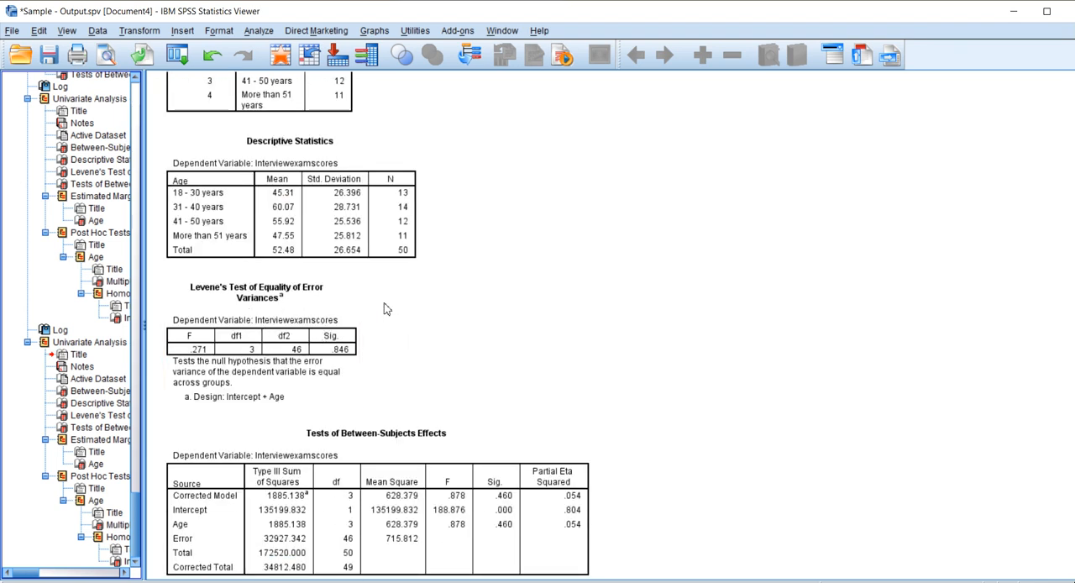
pyautogui.scroll(-3)
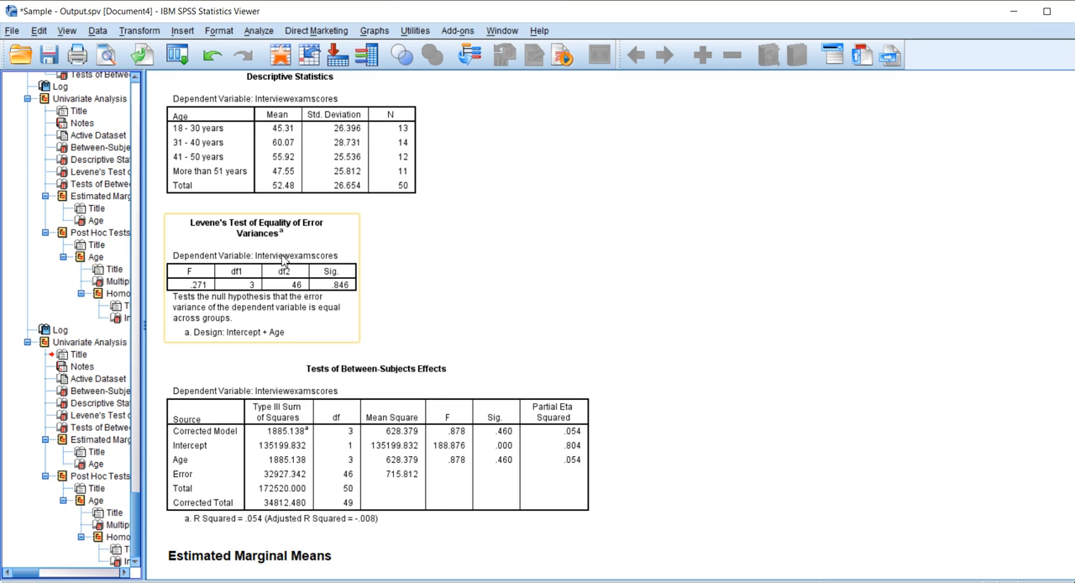
pyautogui.moveTo(284, 258)
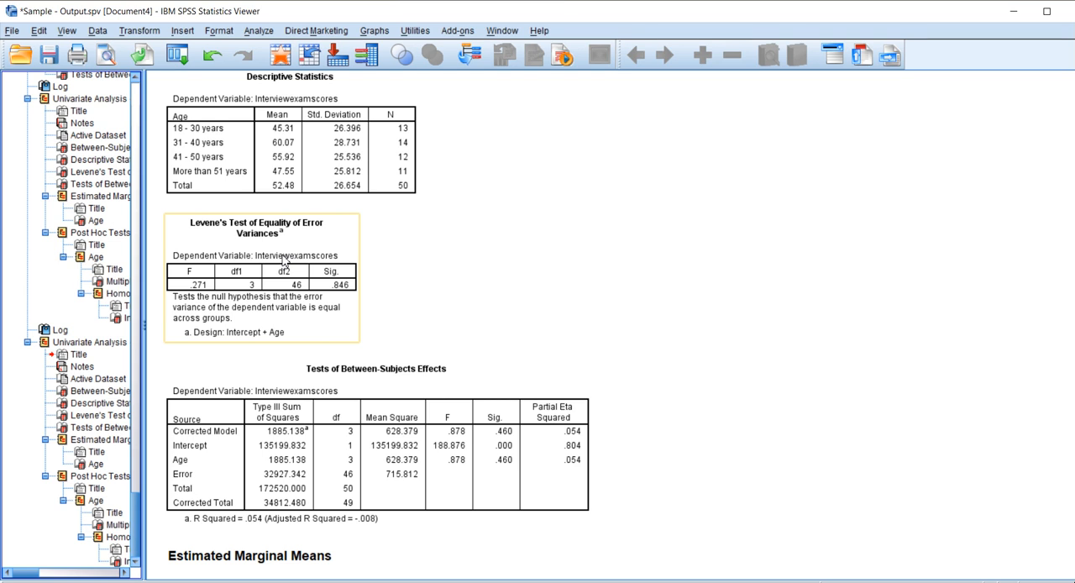
# Scroll through the Tests of Between-Subjects Effects to the estimated marginal means for Age.
pyautogui.scroll(-3)
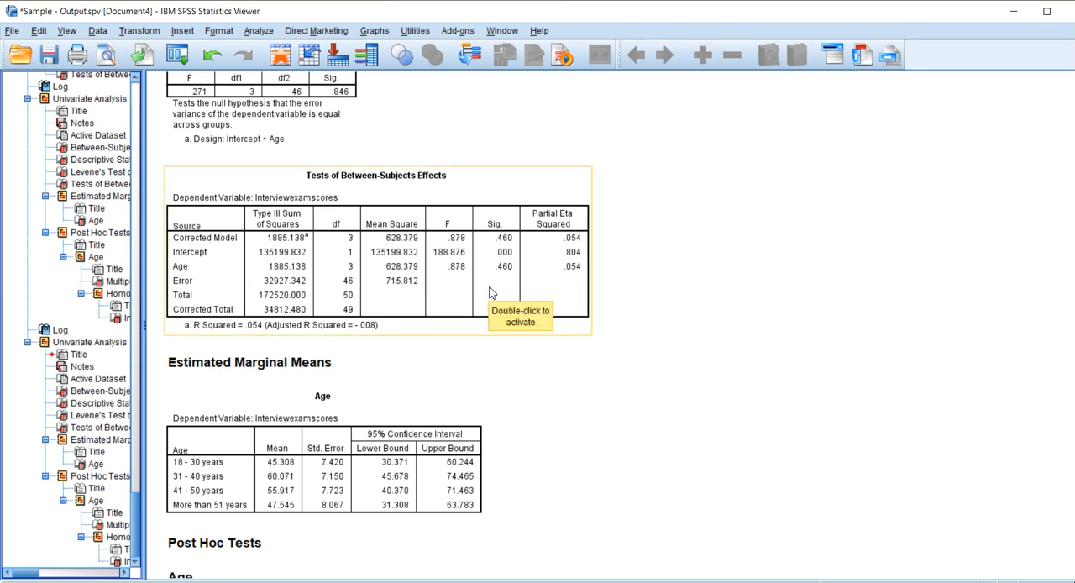
pyautogui.moveTo(336, 199)
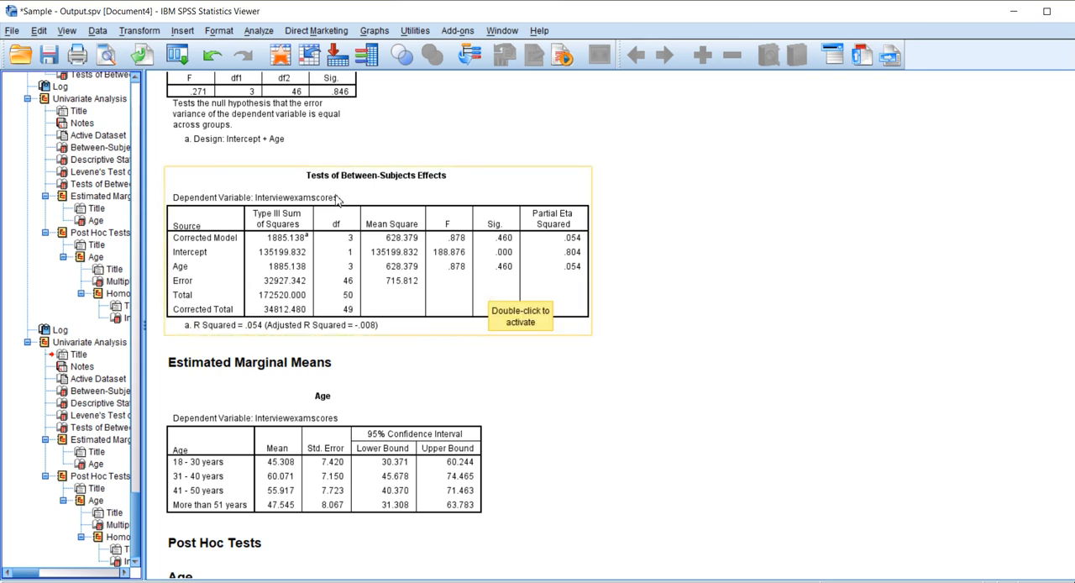
pyautogui.moveTo(568, 259)
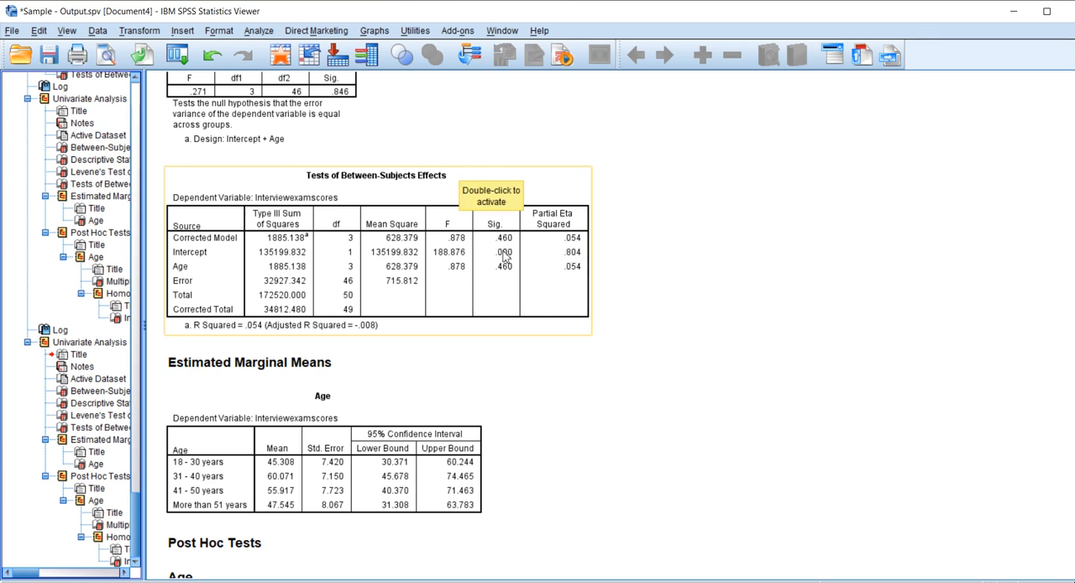
pyautogui.moveTo(504, 266)
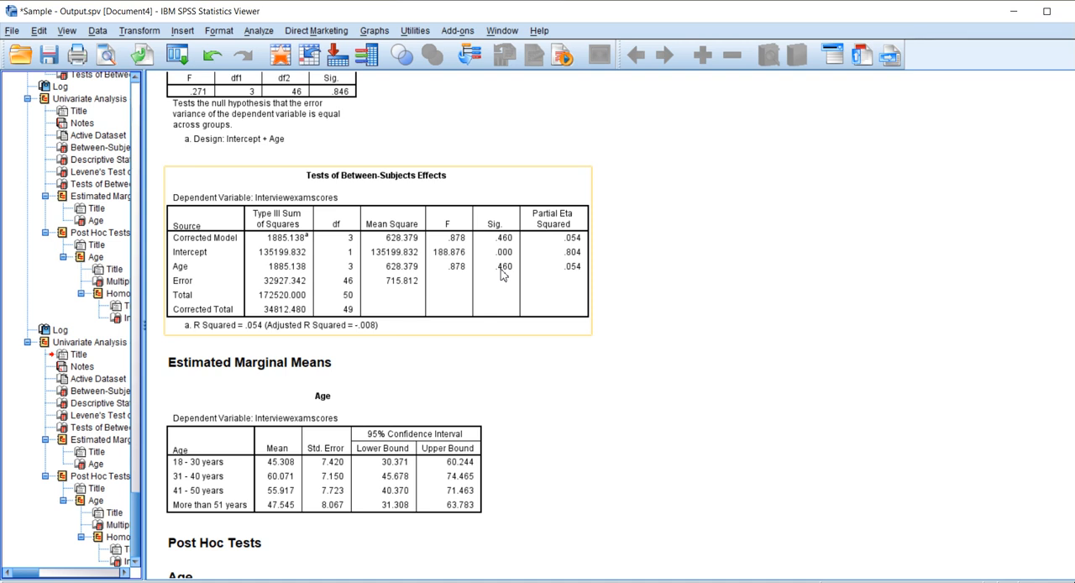
pyautogui.scroll(-3)
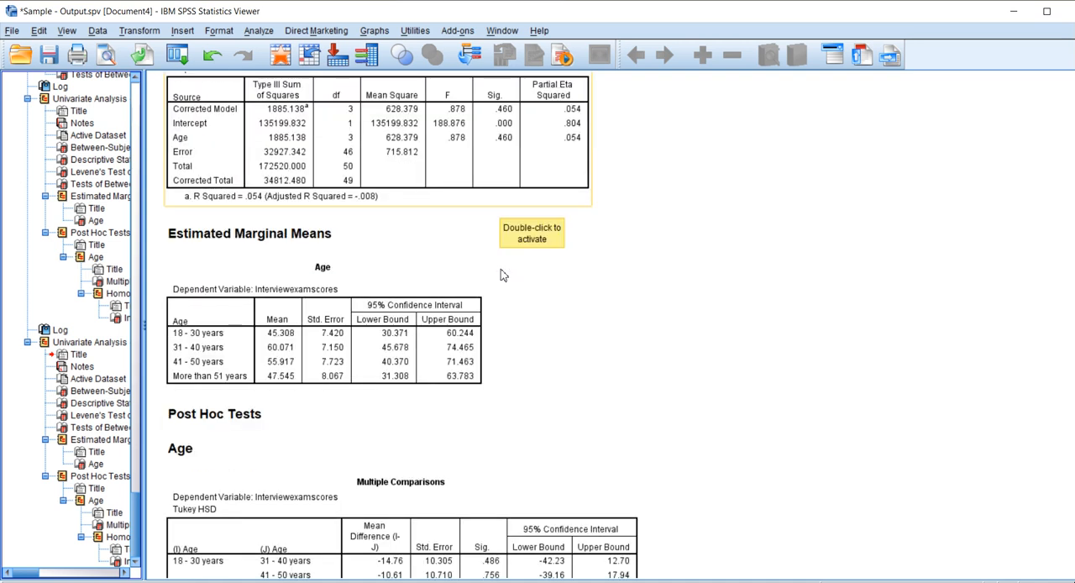
# Scroll down to the Tukey HSD multiple comparisons and the homogeneous subsets table.
pyautogui.scroll(-3)
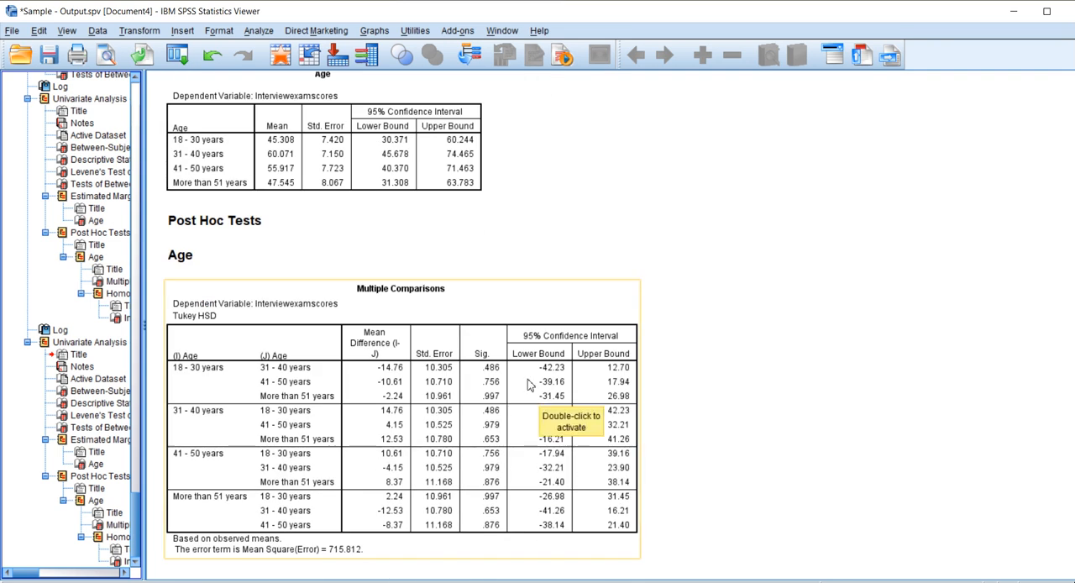
pyautogui.scroll(-3)
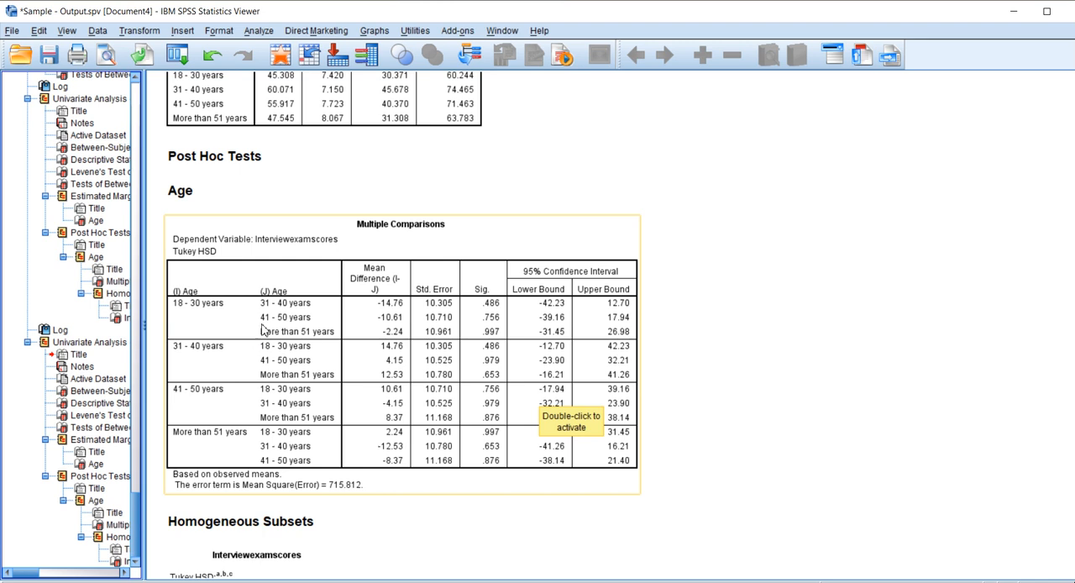
pyautogui.moveTo(494, 319)
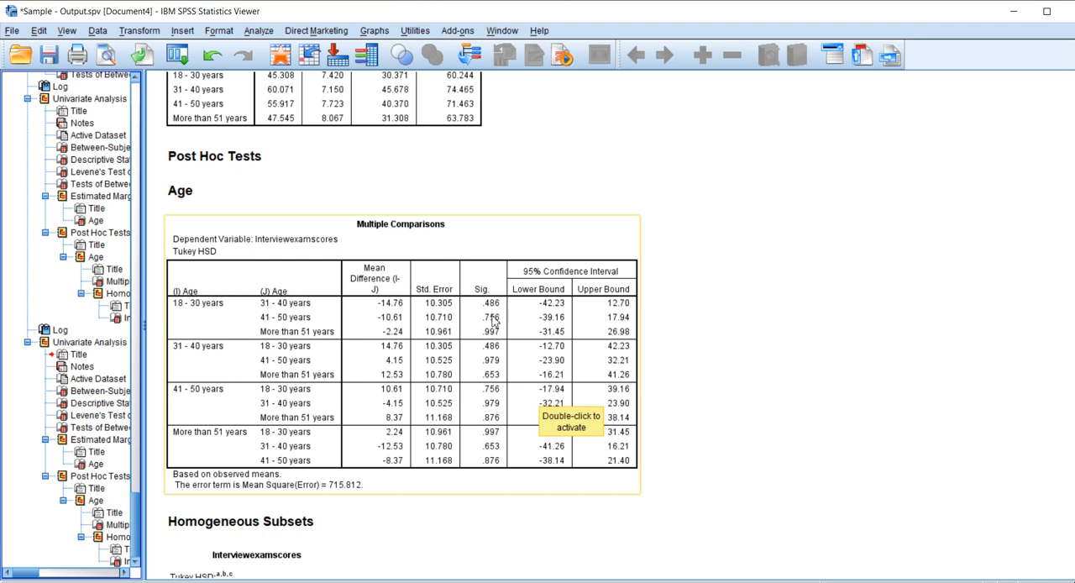
pyautogui.moveTo(496, 390)
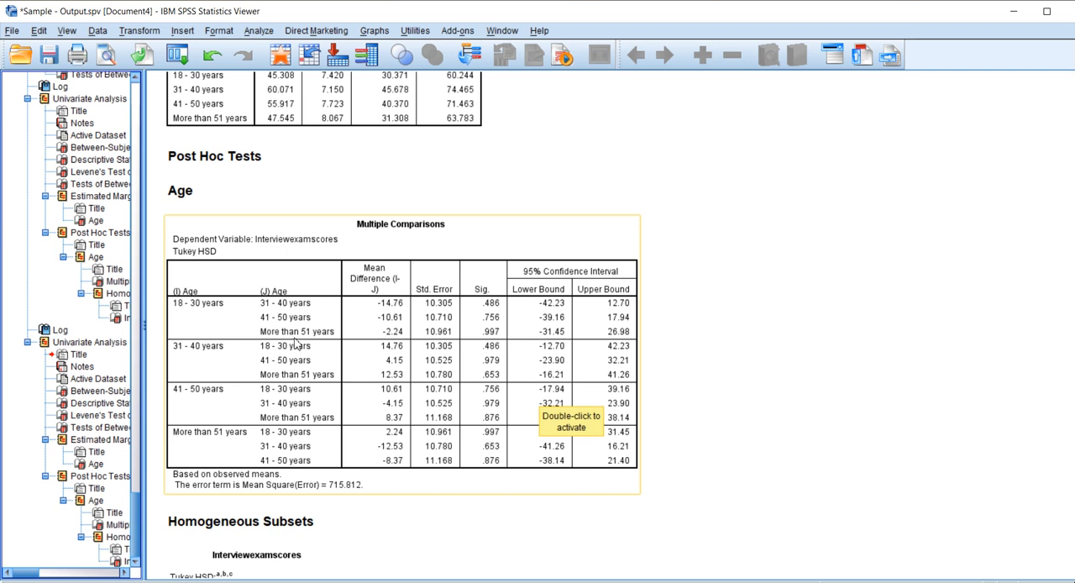
pyautogui.moveTo(501, 499)
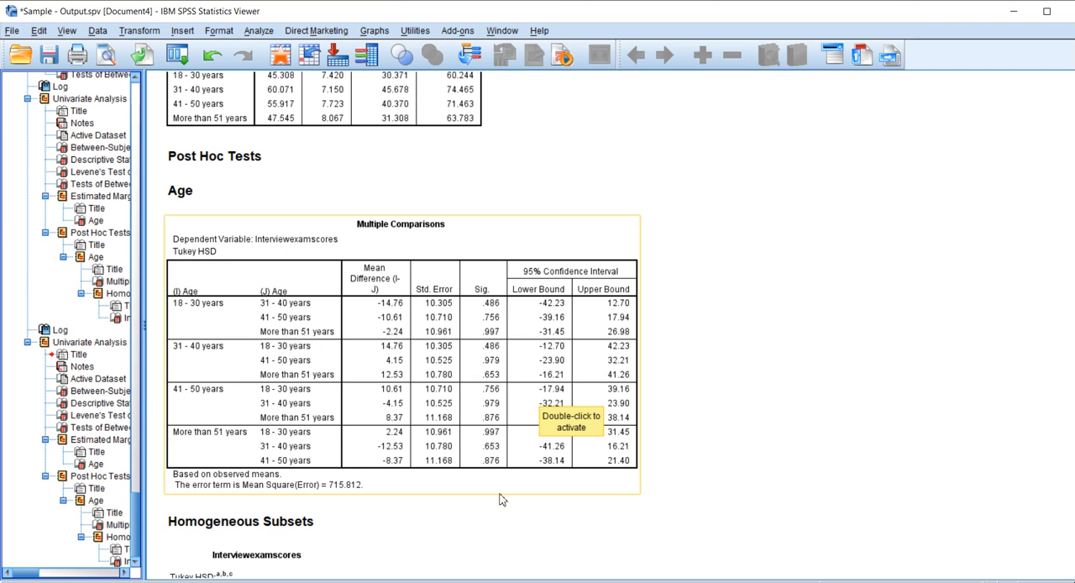
pyautogui.moveTo(491, 445)
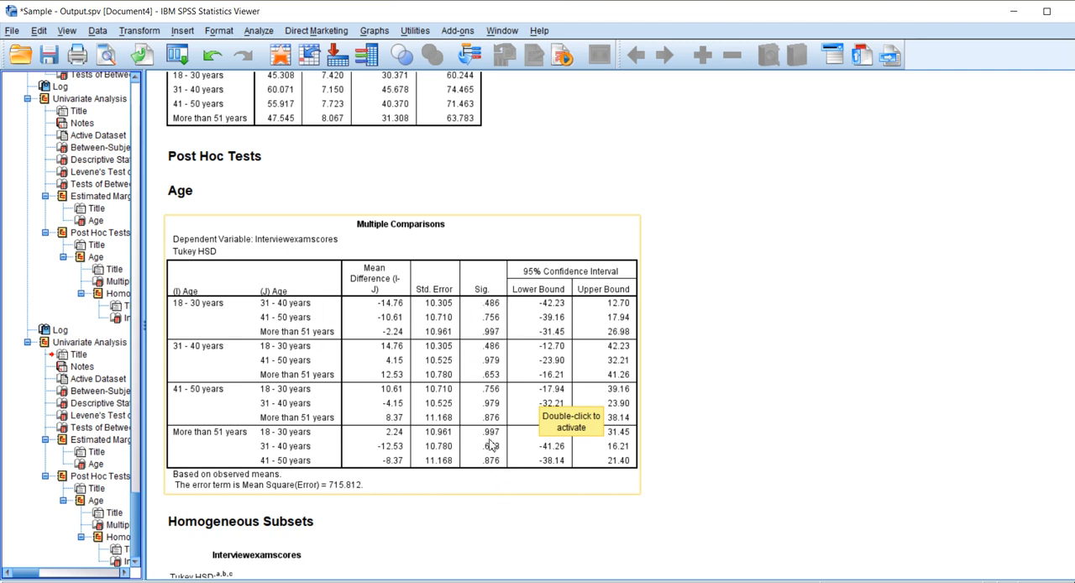
pyautogui.moveTo(490, 467)
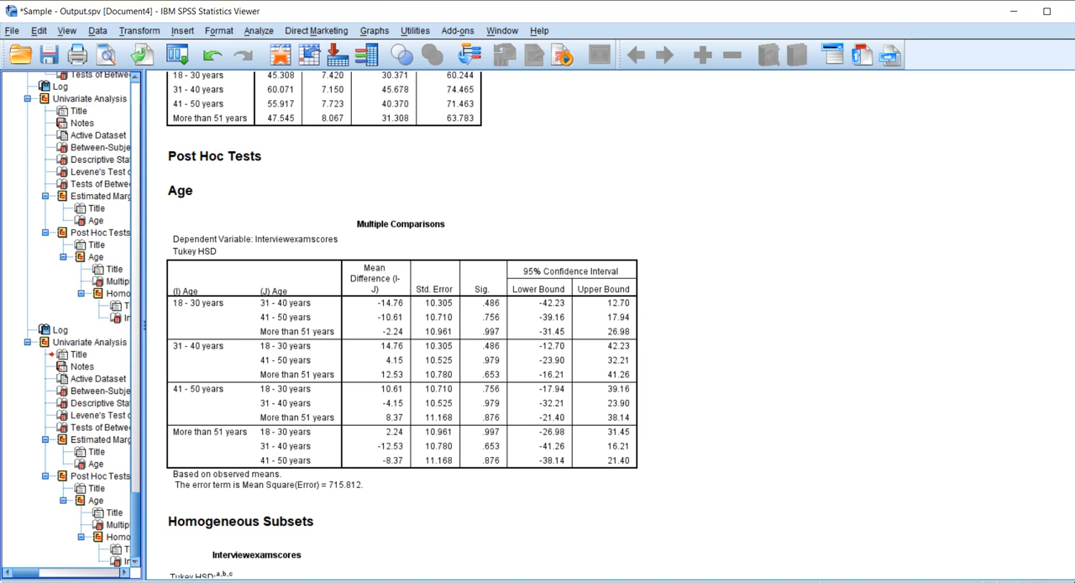
pyautogui.moveTo(873, 313)
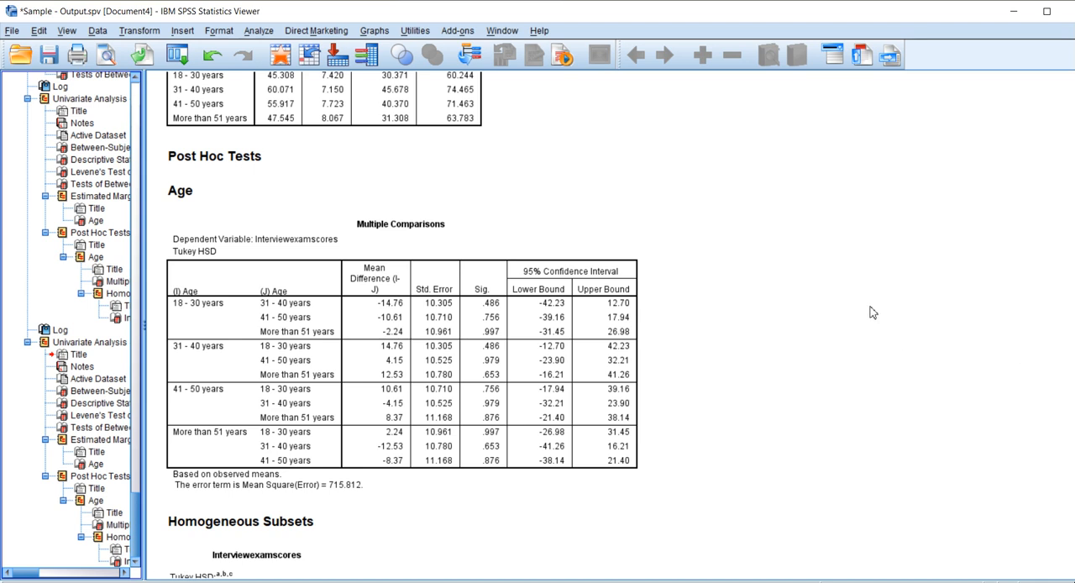
pyautogui.scroll(-3)
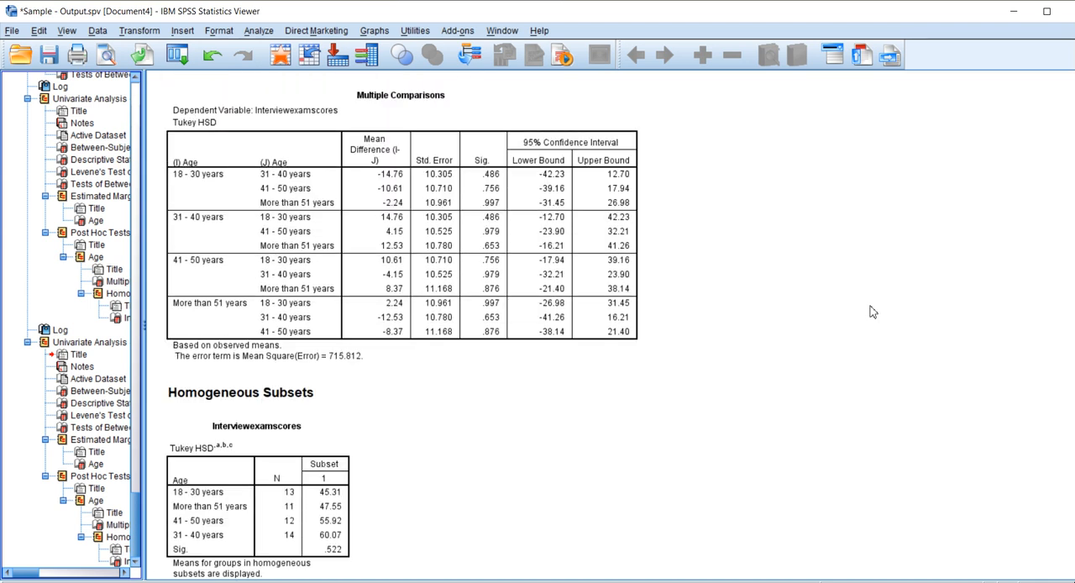